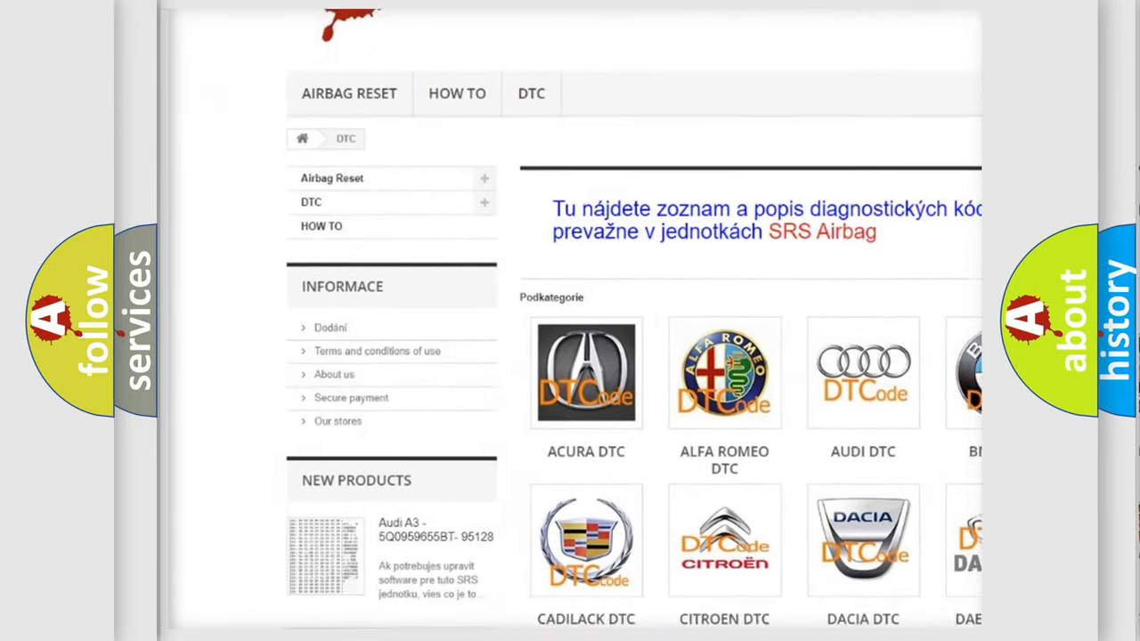
scroll("down", 3)
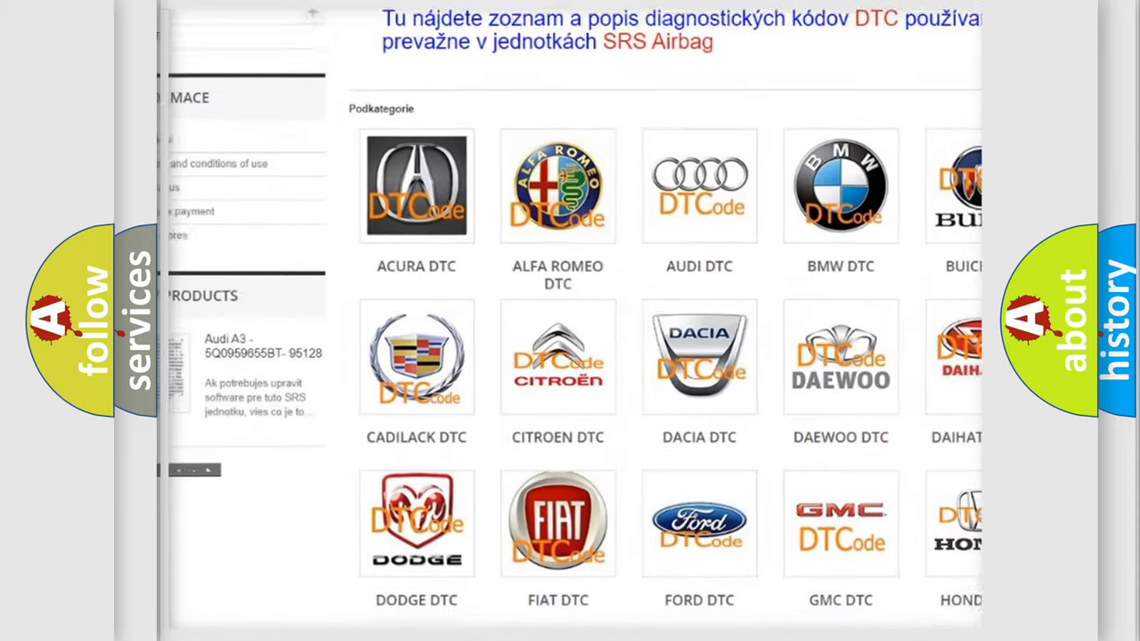
scroll("down", 3)
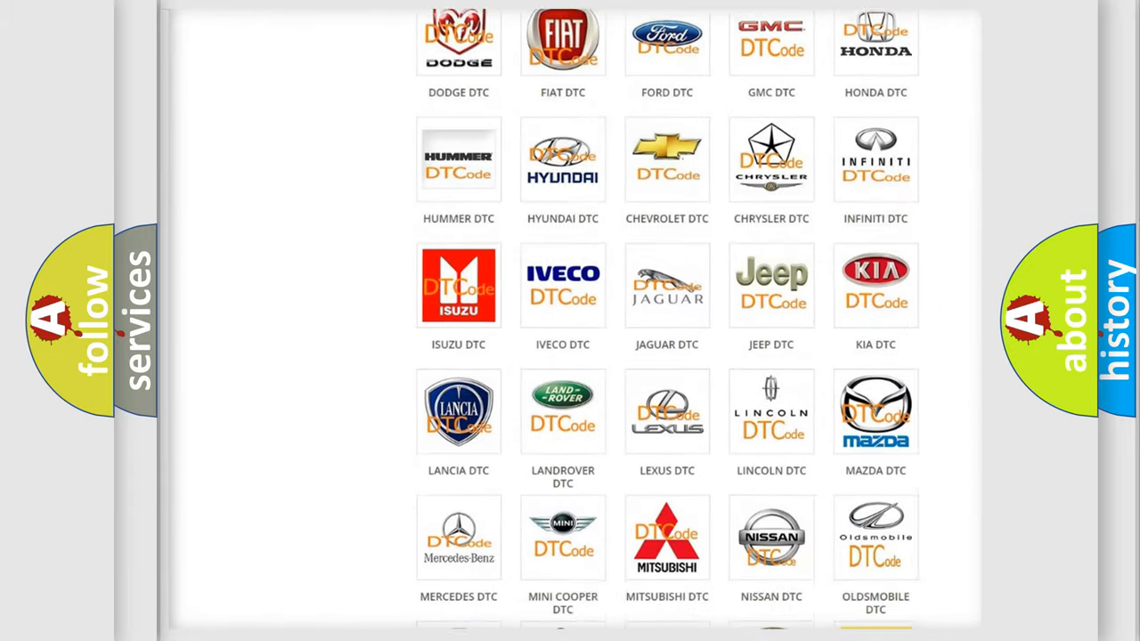
scroll("down", 3)
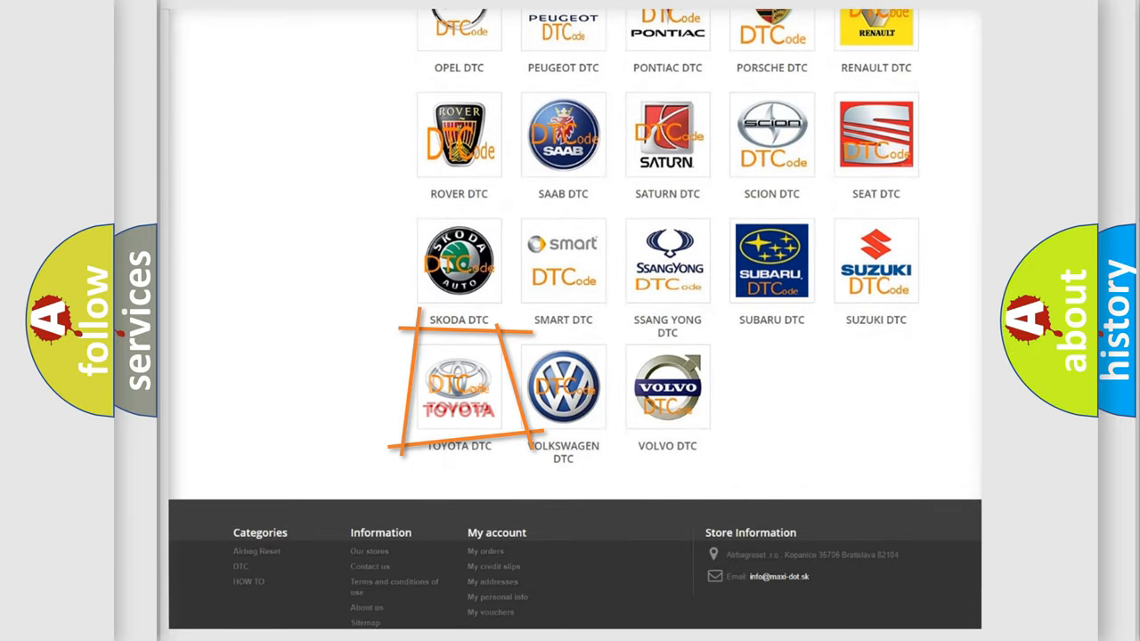